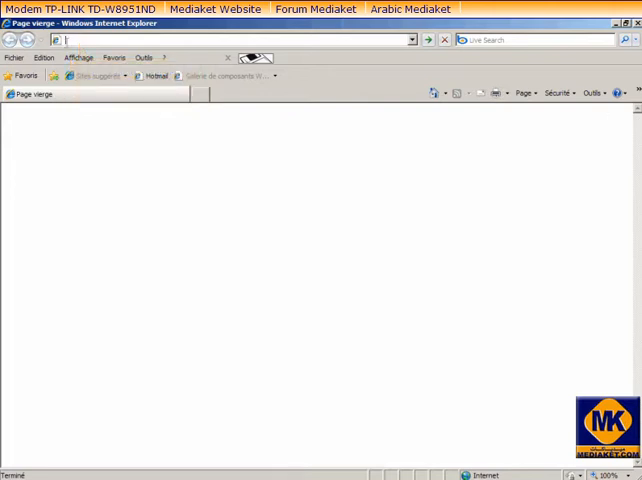
{"action": "type", "text": "192.168.1.1/"}
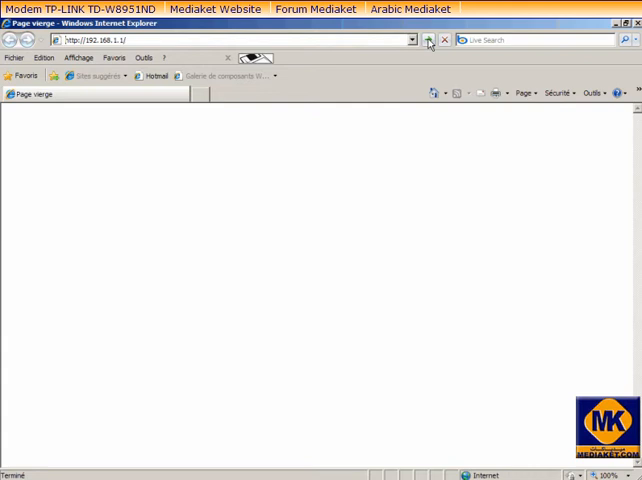
{"action": "left_click", "coordinate": [427, 40]}
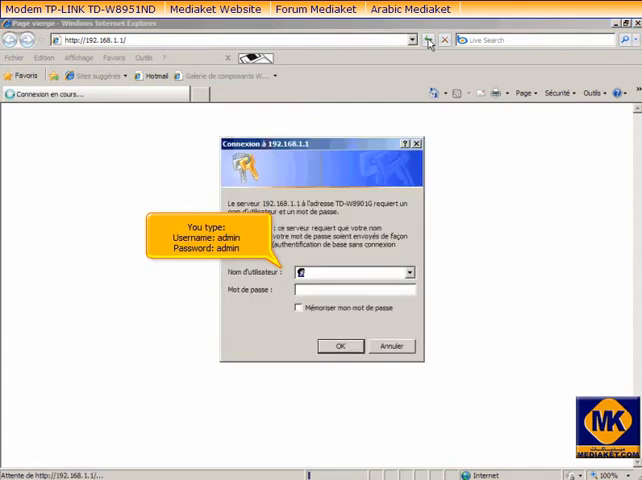
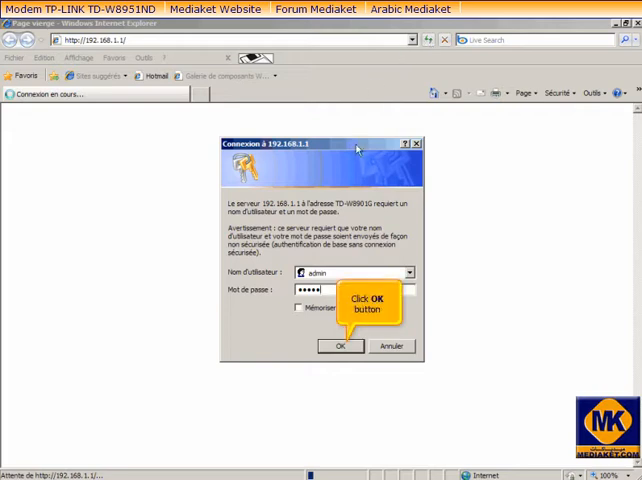
{"action": "left_click", "coordinate": [340, 346]}
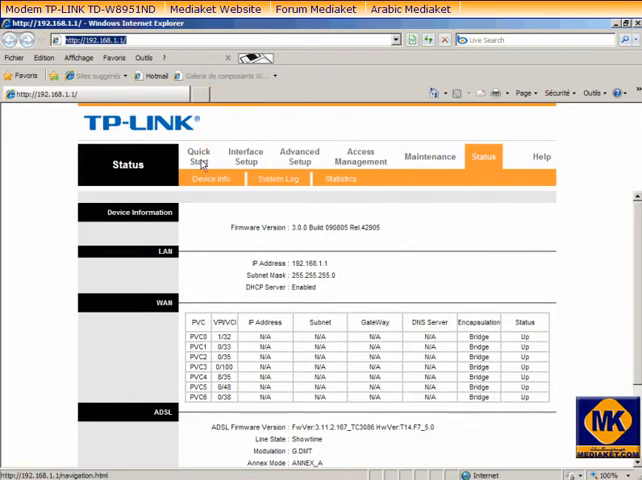
{"action": "left_click", "coordinate": [198, 156]}
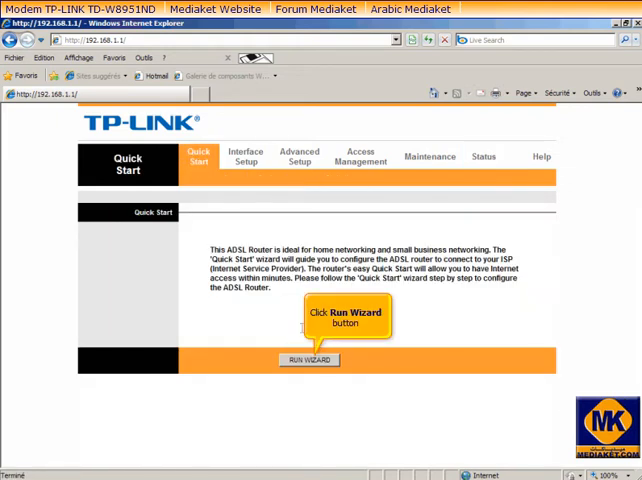
Step: Launch the wizard, choose the GMT+01:00 Berlin time zone, and select Bridge Mode
{"action": "left_click", "coordinate": [308, 359]}
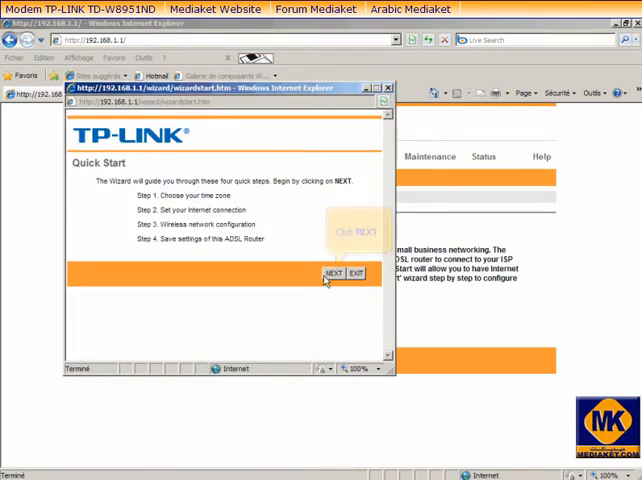
{"action": "left_click", "coordinate": [333, 273]}
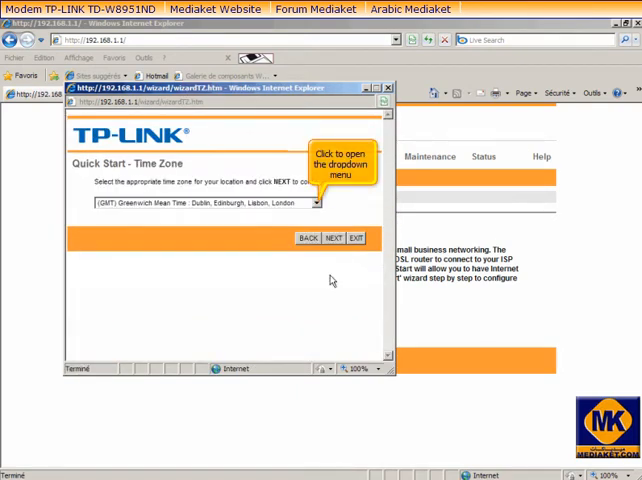
{"action": "left_click", "coordinate": [316, 203]}
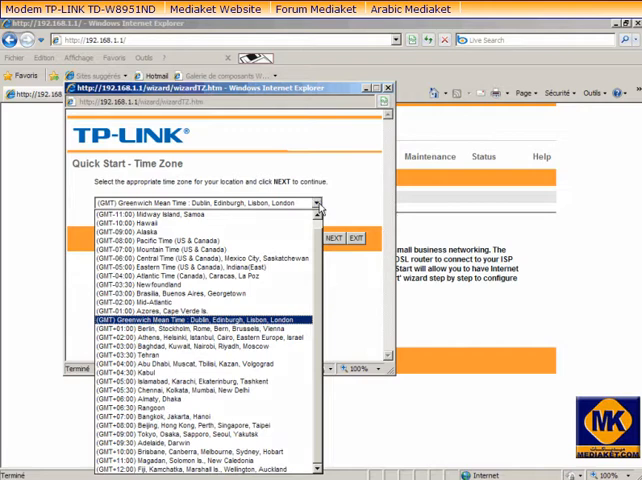
{"action": "left_click", "coordinate": [205, 328]}
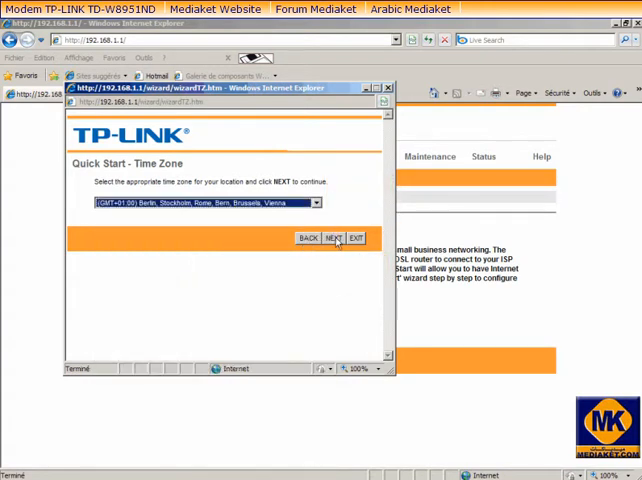
{"action": "left_click", "coordinate": [333, 238]}
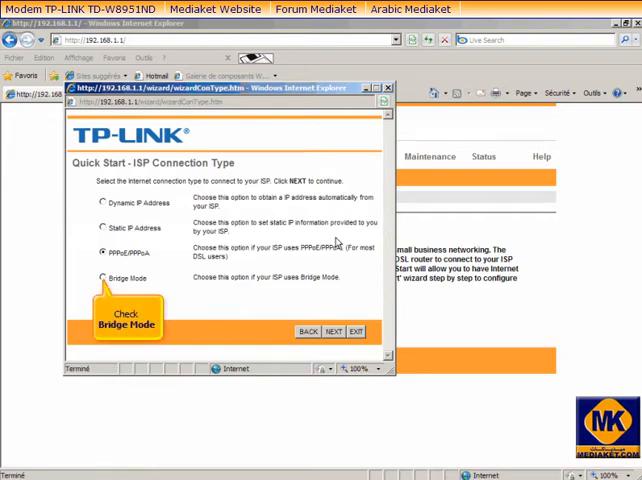
{"action": "left_click", "coordinate": [103, 278]}
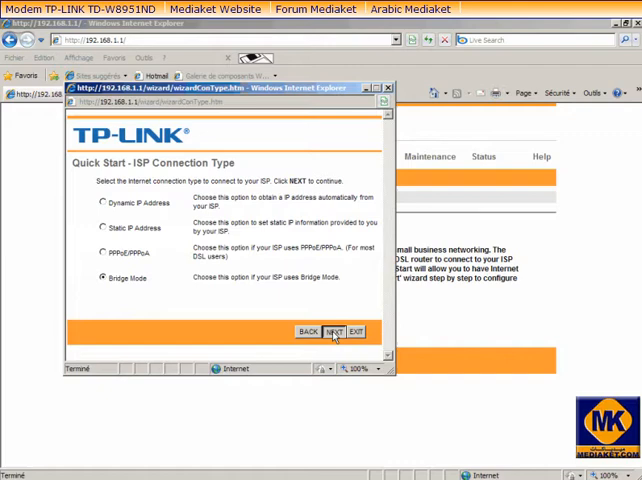
Step: Accept bridge settings VPI 0, VCI 38, 1483 Bridged IP LLC and proceed to wireless
{"action": "left_click", "coordinate": [333, 331]}
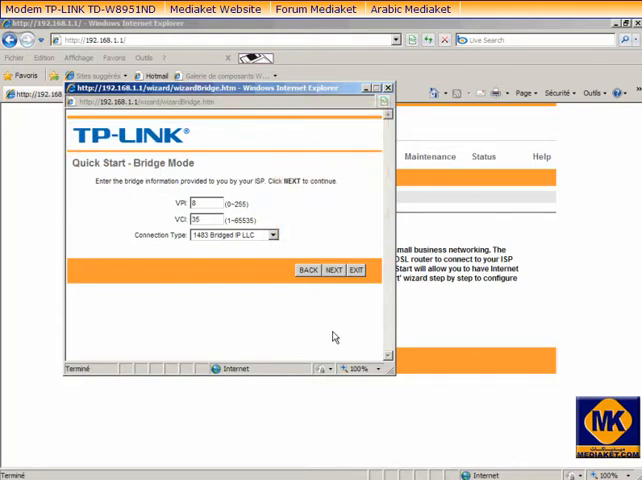
{"action": "left_click", "coordinate": [198, 202]}
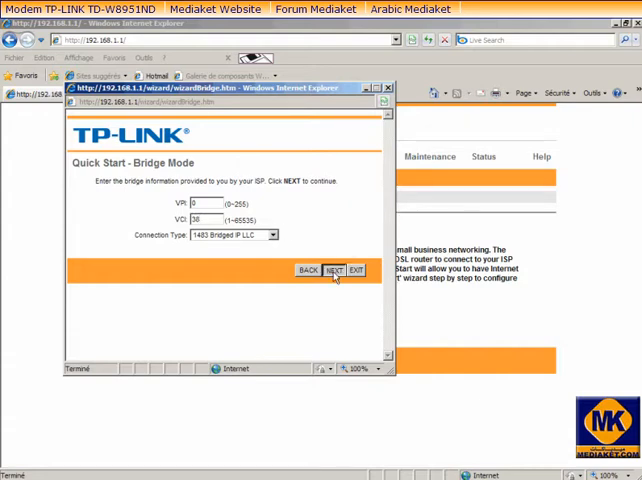
{"action": "left_click", "coordinate": [334, 270]}
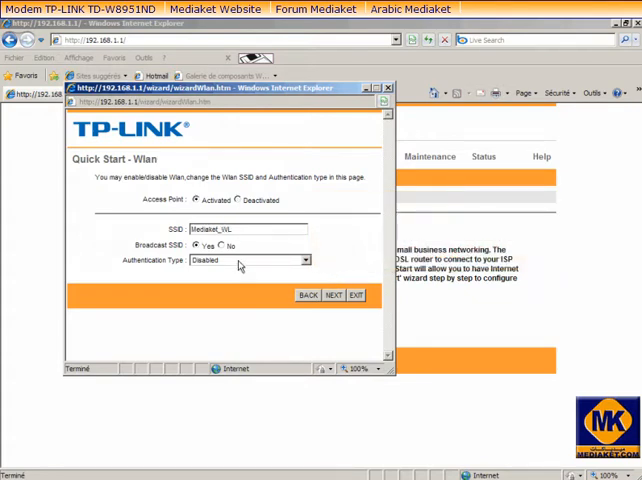
{"action": "left_click", "coordinate": [305, 260]}
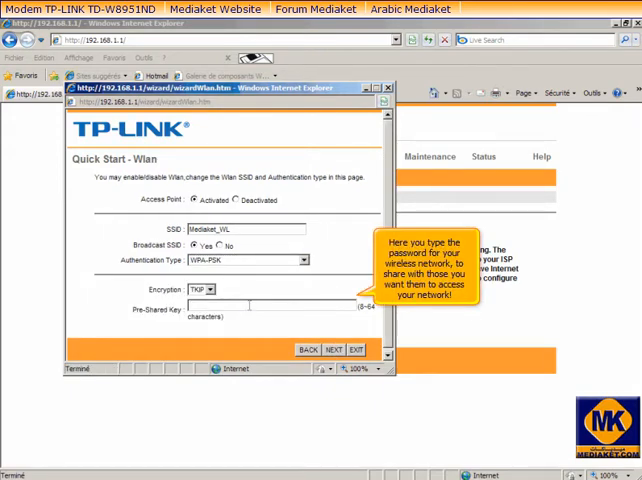
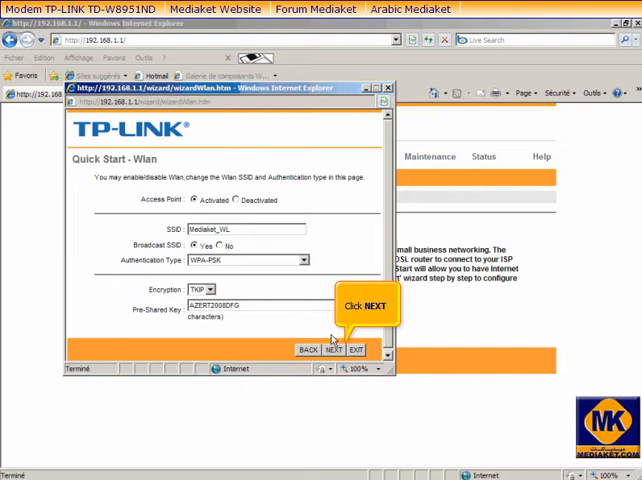
{"action": "left_click", "coordinate": [333, 349]}
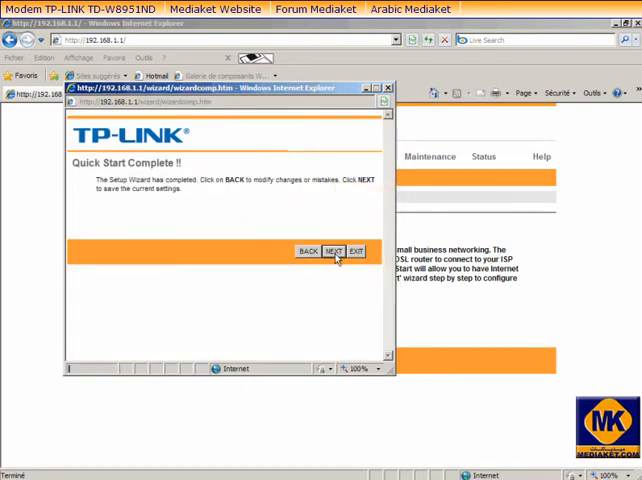
{"action": "left_click", "coordinate": [333, 251]}
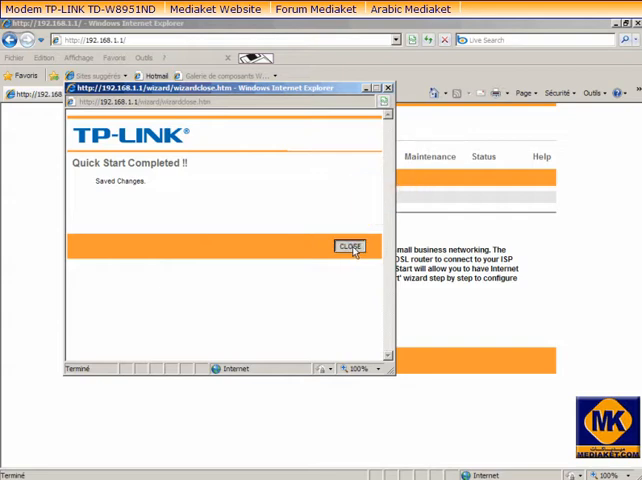
Step: Close the completed wizard and log back in at 192.168.1.1 as admin
{"action": "left_click", "coordinate": [349, 246]}
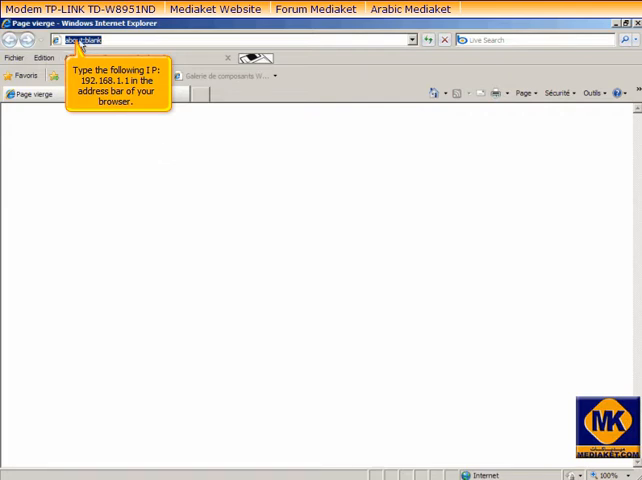
{"action": "type", "text": "192.168.1.1/"}
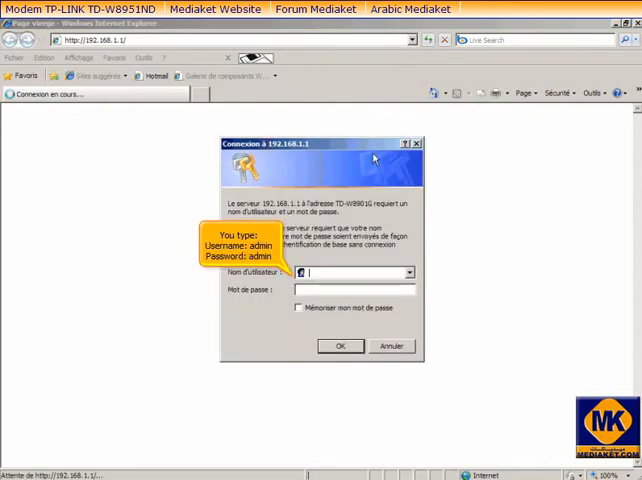
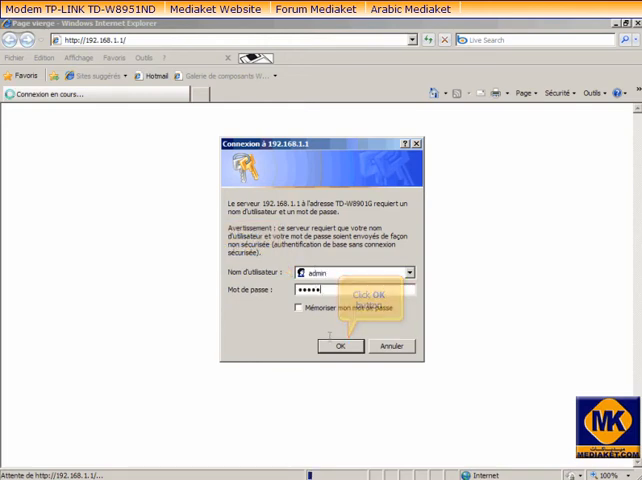
{"action": "left_click", "coordinate": [340, 345]}
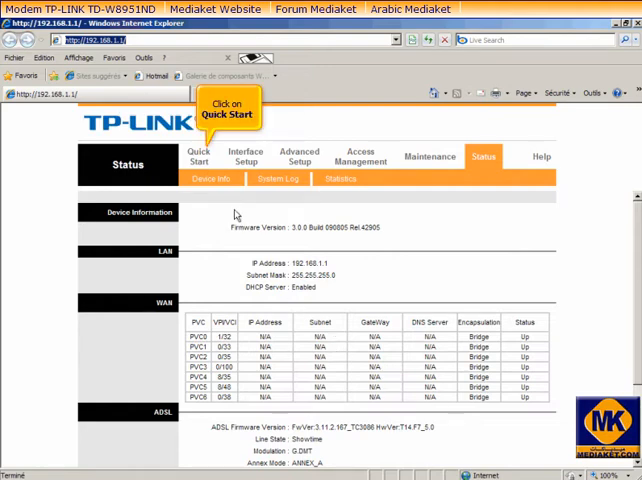
Step: Relaunch the Quick Start wizard, keeping the GMT+01:00 Berlin time zone
{"action": "left_click", "coordinate": [199, 156]}
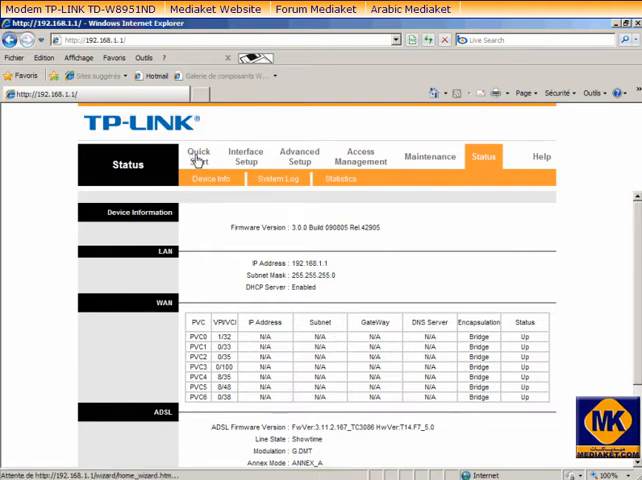
{"action": "left_click", "coordinate": [198, 160]}
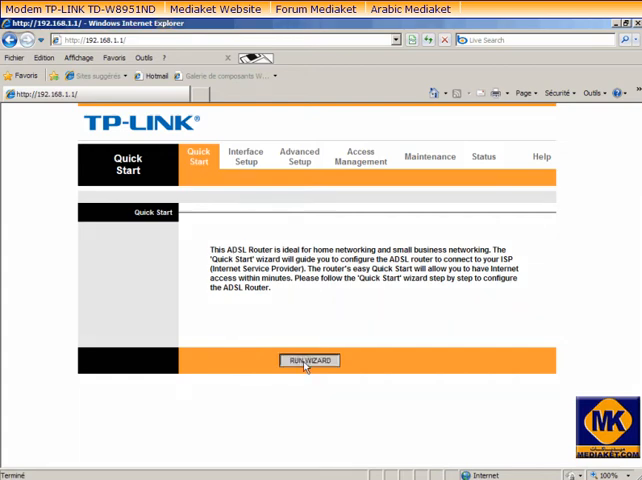
{"action": "left_click", "coordinate": [308, 361]}
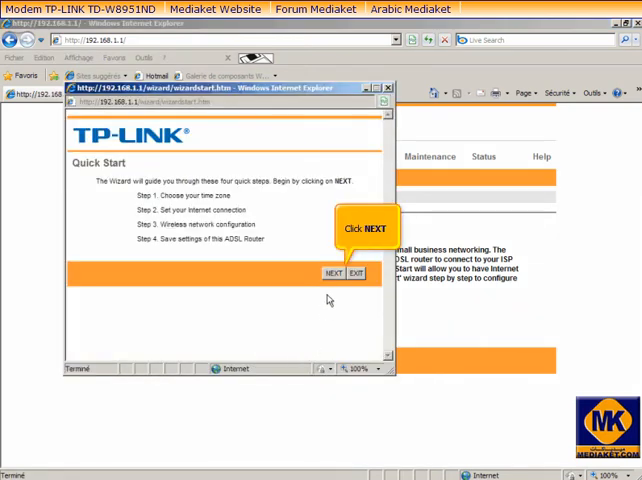
{"action": "left_click", "coordinate": [333, 272]}
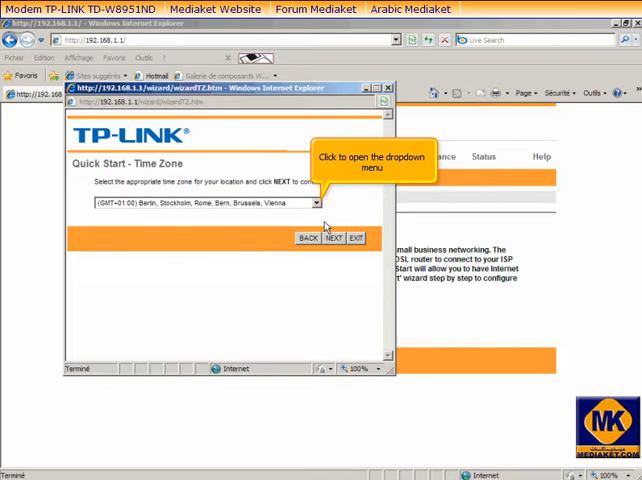
{"action": "left_click", "coordinate": [316, 203]}
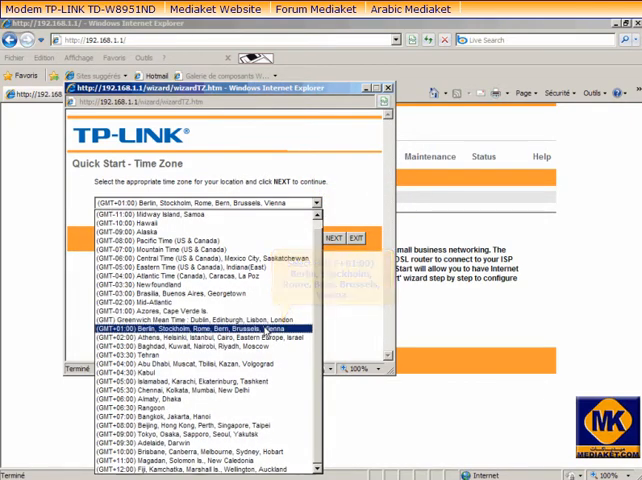
{"action": "left_click", "coordinate": [205, 328]}
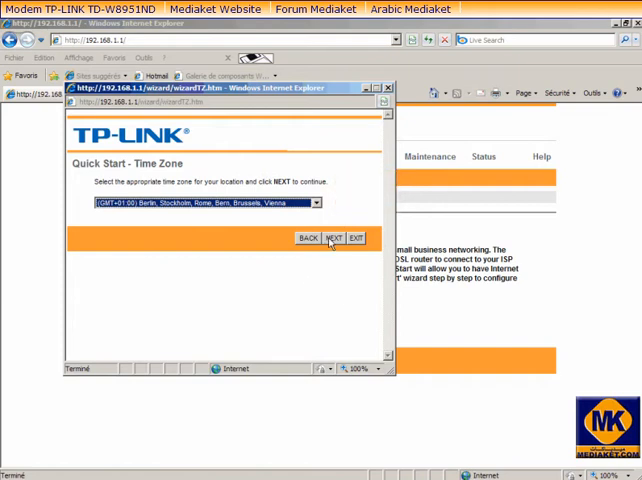
{"action": "left_click", "coordinate": [332, 238]}
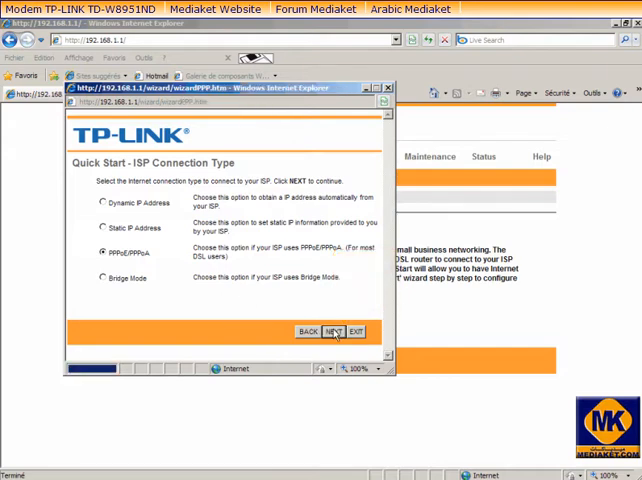
Step: Keep PPPoE/PPPoA, enter username 'mediaket' with VPI 0, VCI 38, PPPoE LLC
{"action": "left_click", "coordinate": [333, 331]}
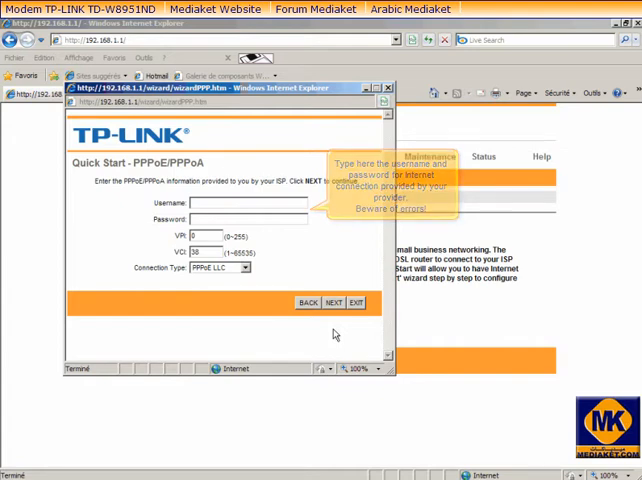
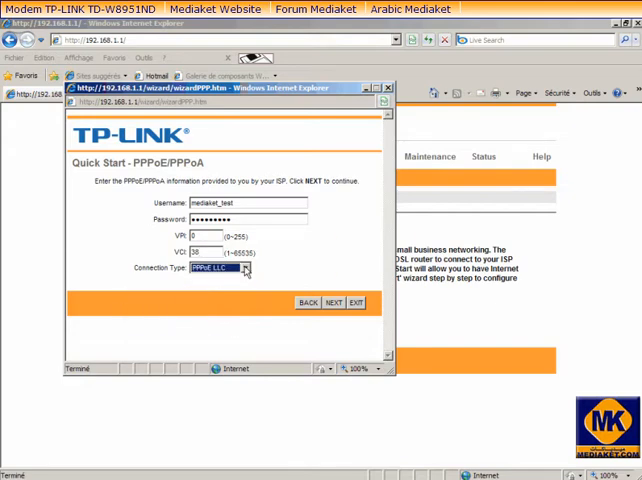
{"action": "left_click", "coordinate": [333, 302]}
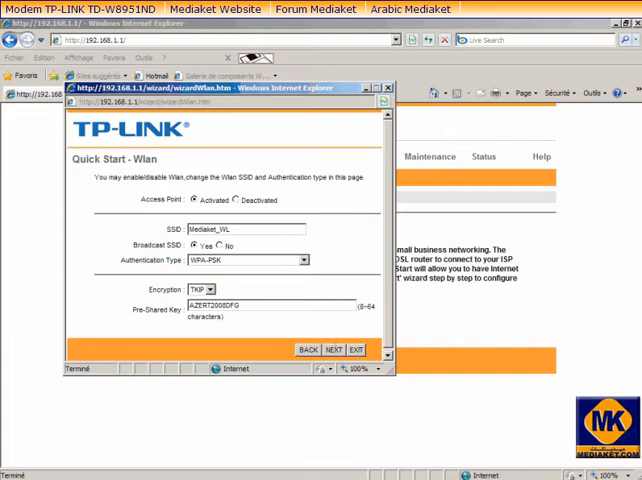
Step: Keep the wireless settings, save the PPPoE configuration, and close the wizard
{"action": "left_click", "coordinate": [333, 348]}
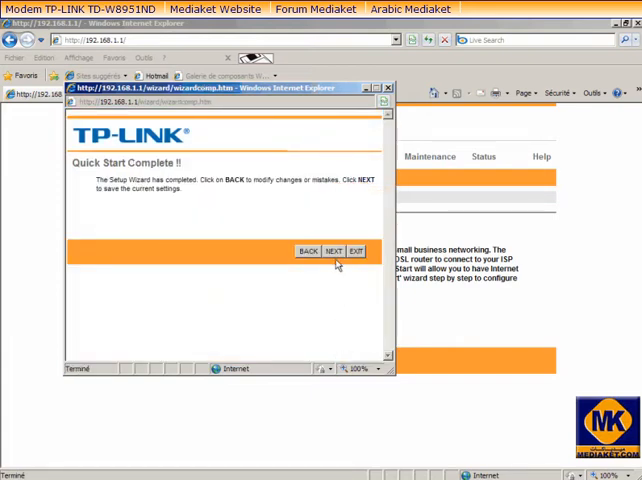
{"action": "left_click", "coordinate": [333, 250]}
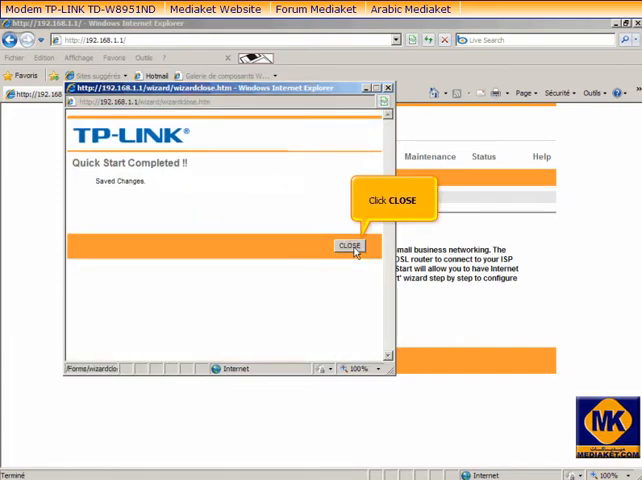
{"action": "left_click", "coordinate": [348, 245]}
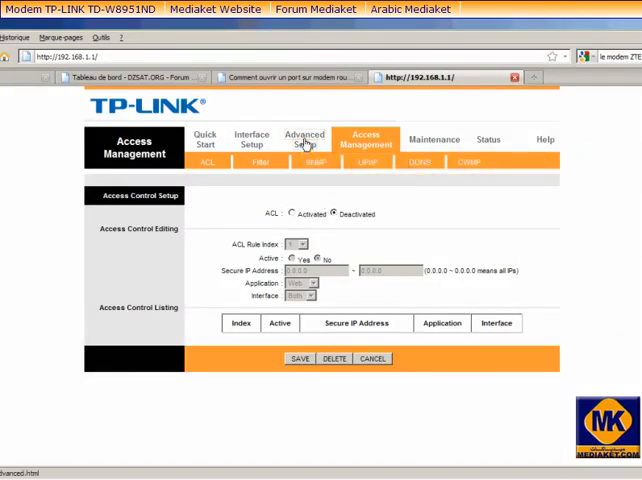
Step: Go to Advanced Setup > NAT > Virtual Server to start the emule rule
{"action": "left_click", "coordinate": [303, 139]}
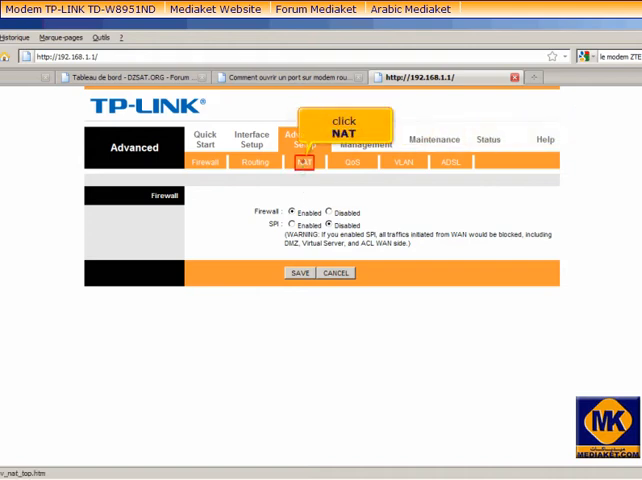
{"action": "left_click", "coordinate": [303, 162]}
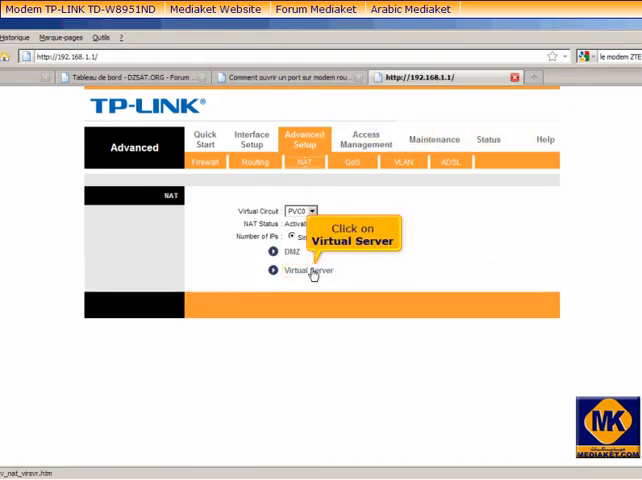
{"action": "left_click", "coordinate": [305, 270]}
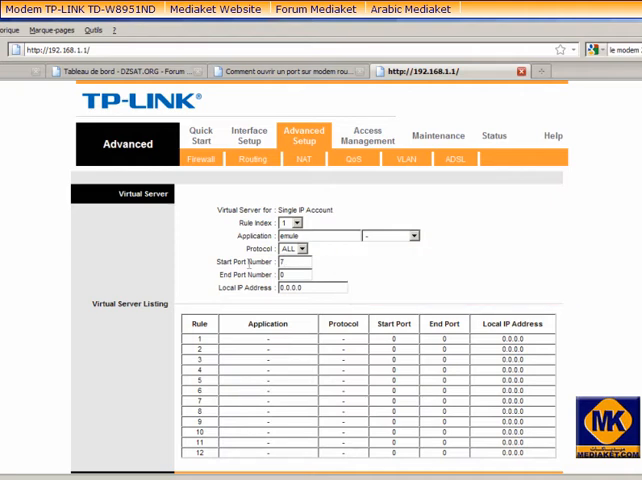
Step: Save rule 1 for emule forwarding port 7620 to 192.168.1.2
{"action": "type", "text": "7620"}
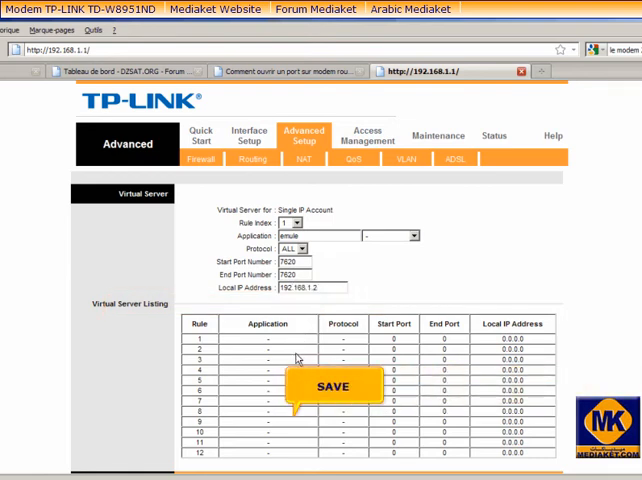
{"action": "left_click", "coordinate": [333, 386]}
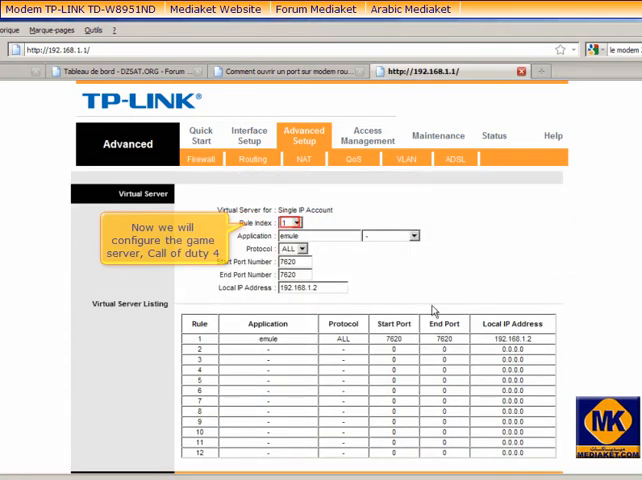
{"action": "left_click", "coordinate": [289, 222]}
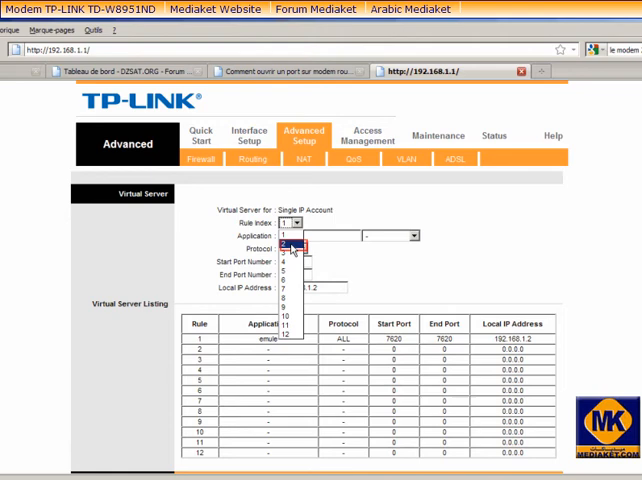
Step: Add rule 2 for COD4 forwarding port 28960 to 192.168.1.2
{"action": "left_click", "coordinate": [288, 246]}
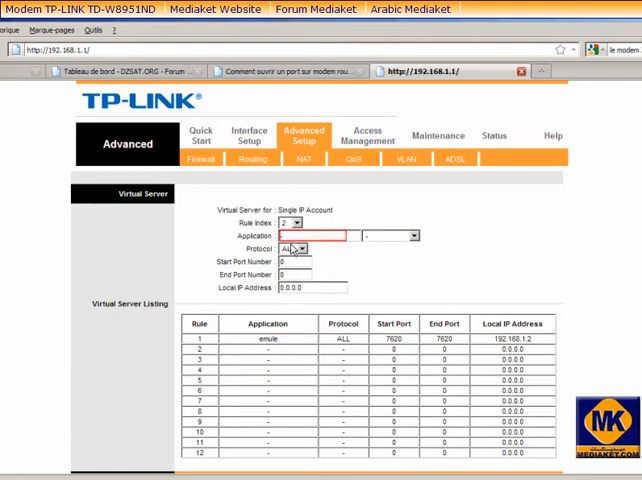
{"action": "type", "text": "COD4"}
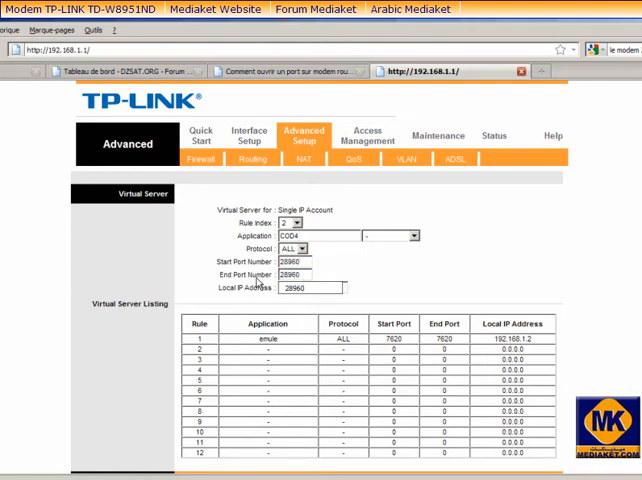
{"action": "type", "text": "192"}
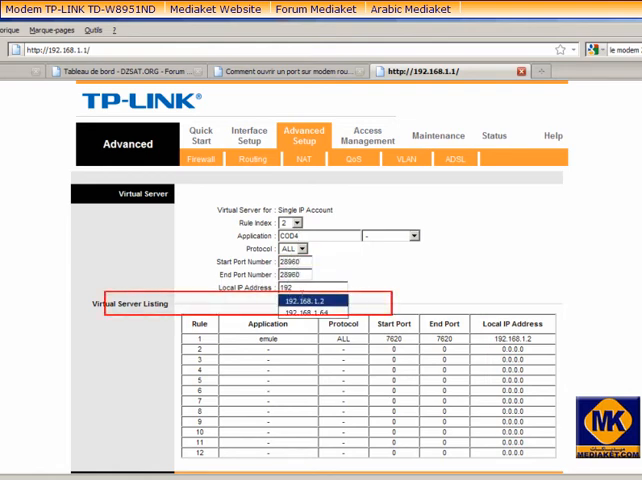
{"action": "left_click", "coordinate": [305, 301]}
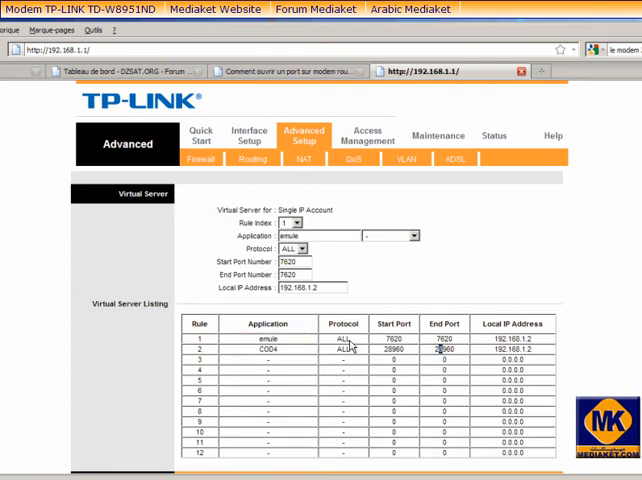
{"action": "left_click", "coordinate": [367, 135]}
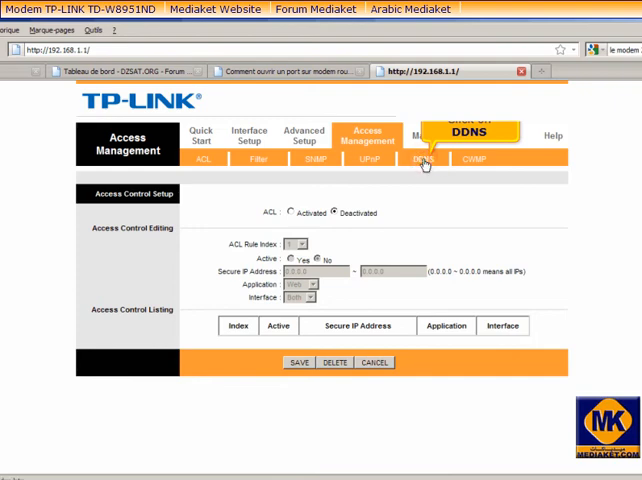
Step: Turn on Dynamic DNS with the DynDNS host name, e-mail, username and password, and save
{"action": "left_click", "coordinate": [424, 158]}
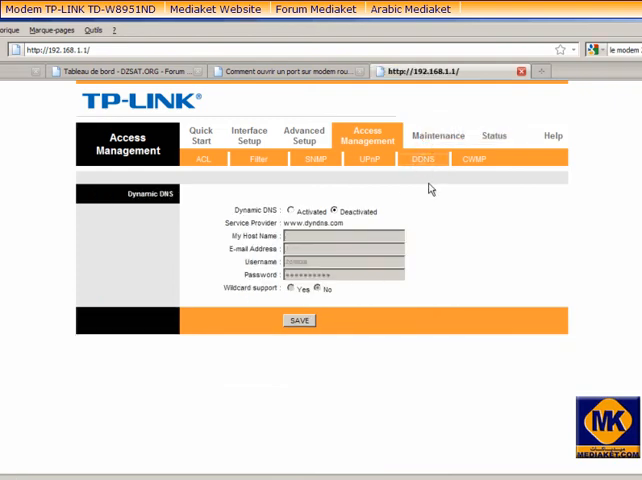
{"action": "double_click", "coordinate": [320, 222]}
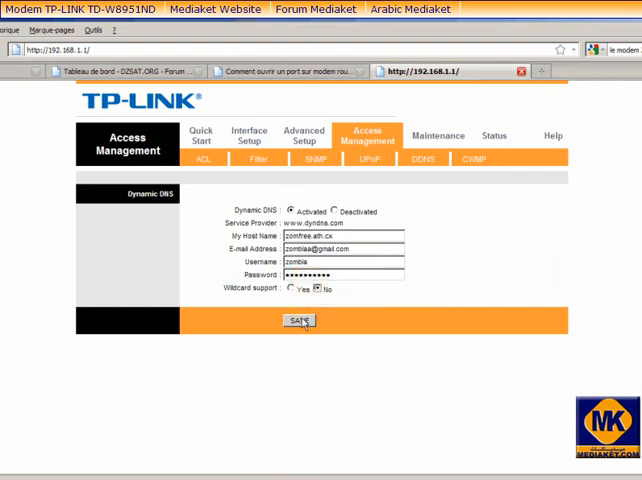
{"action": "left_click", "coordinate": [297, 321]}
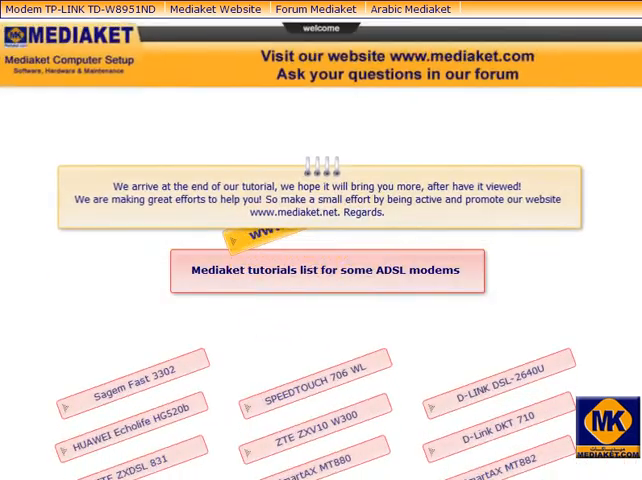